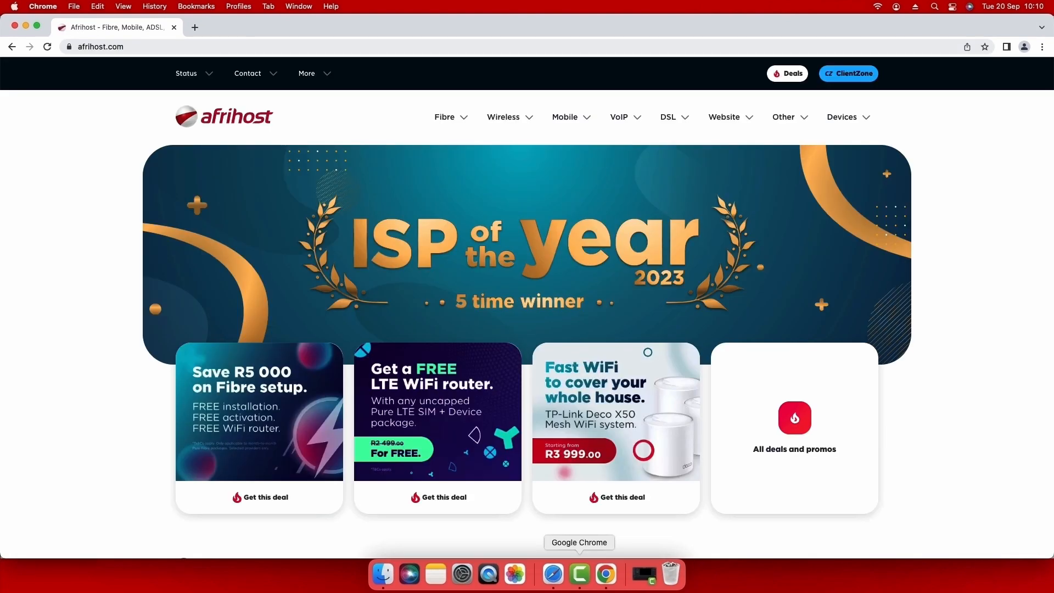
{"action": "mouse_move", "coordinate": [851, 91]}
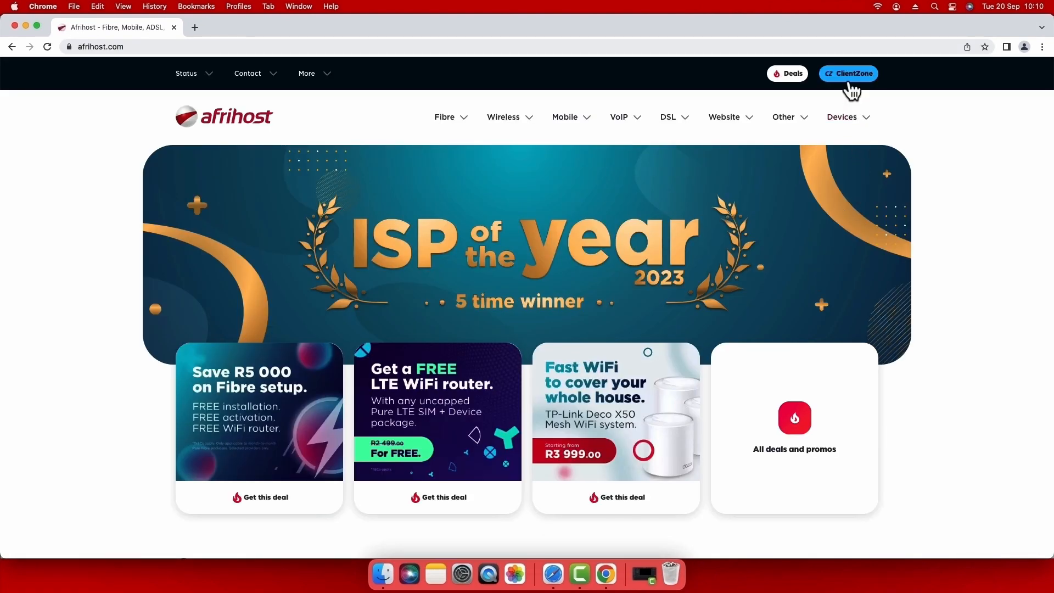
Step: Log into ClientZone with the edu@ account and enter the SMS one-time code
{"action": "left_click", "coordinate": [847, 73]}
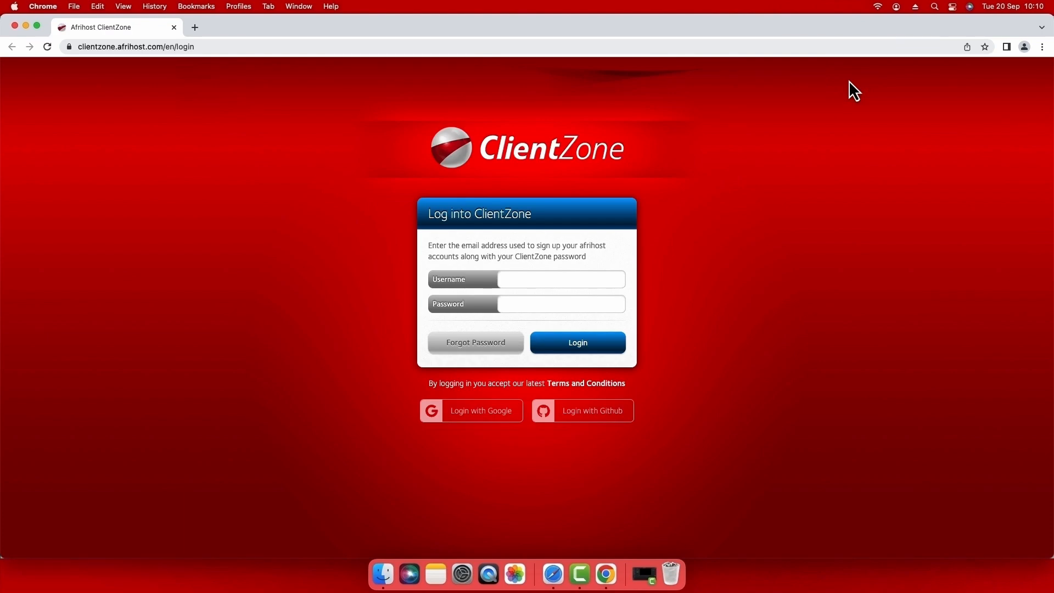
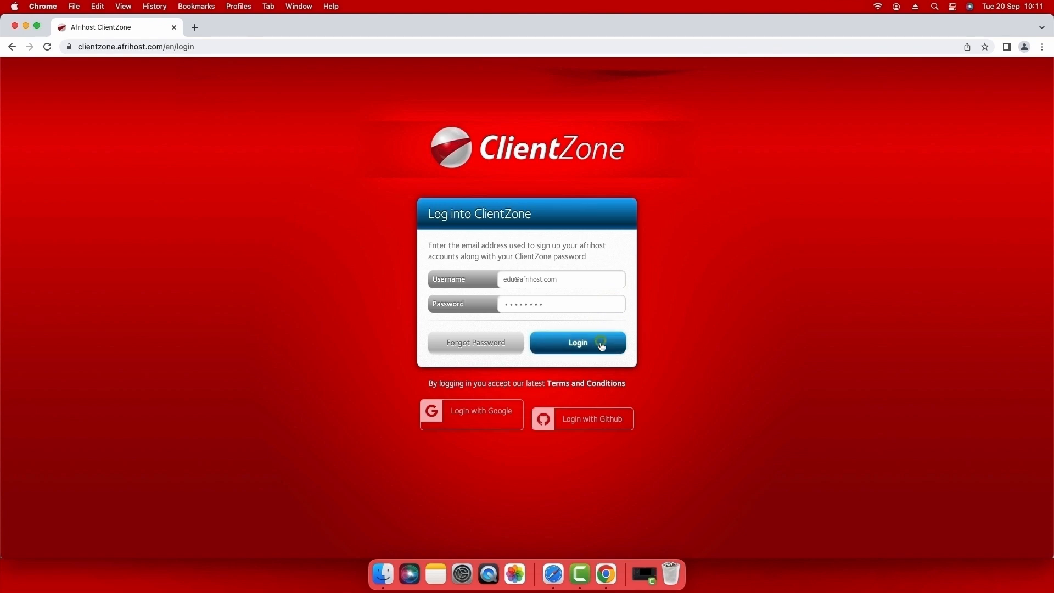
{"action": "left_click", "coordinate": [577, 342]}
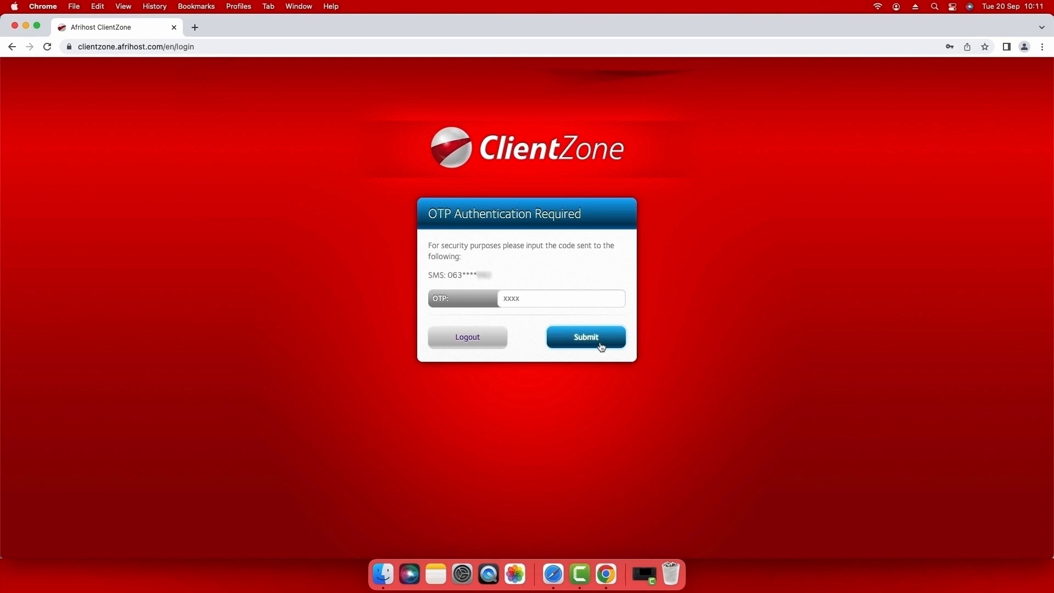
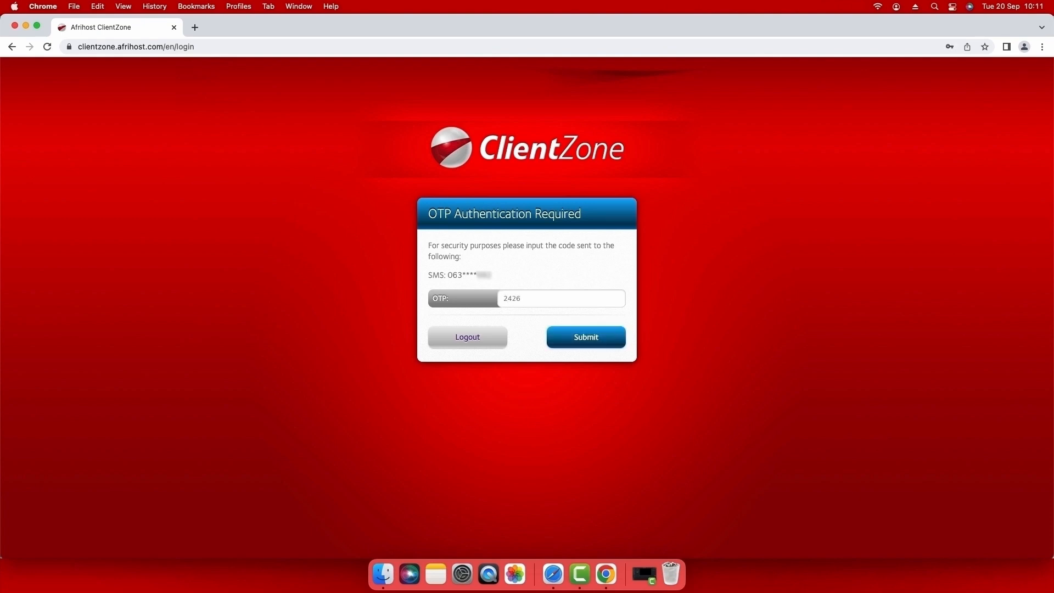
Step: Verify the code, then open afrihostanswers.co.za hosting and log into its Website Manager
{"action": "left_click", "coordinate": [584, 337]}
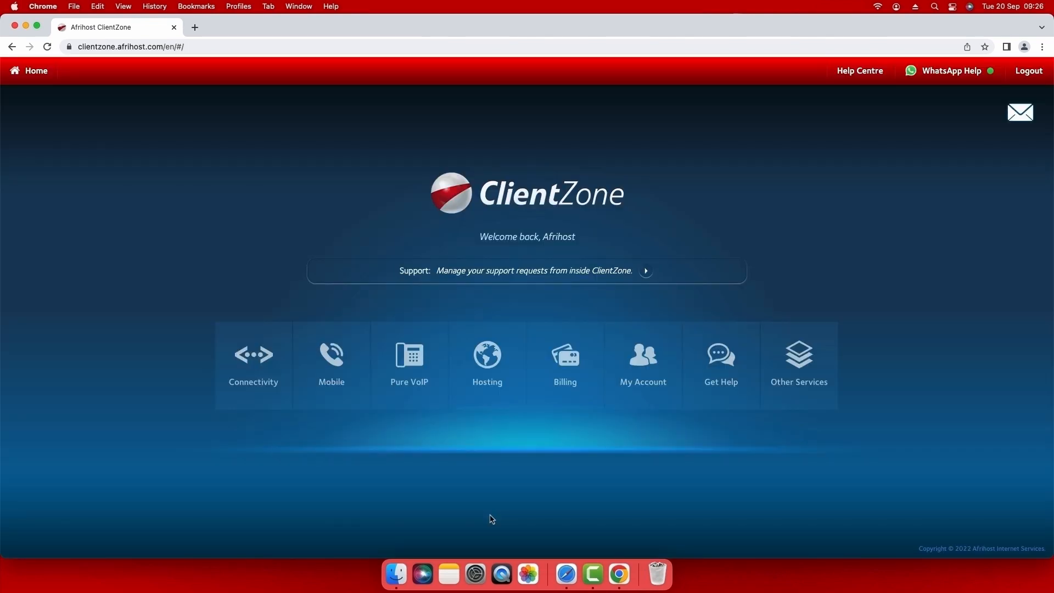
{"action": "mouse_move", "coordinate": [487, 362]}
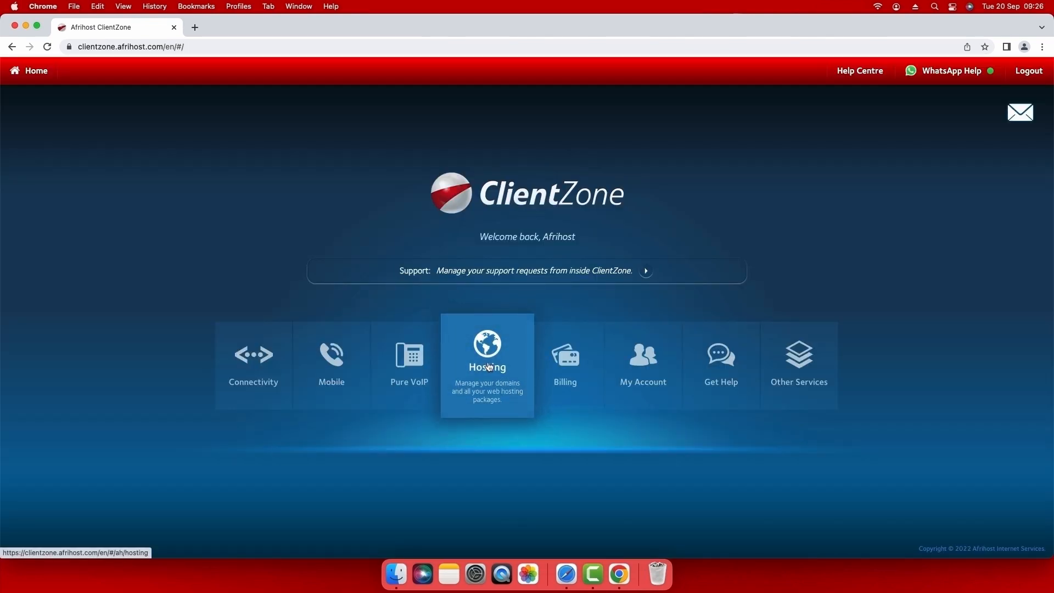
{"action": "left_click", "coordinate": [487, 365]}
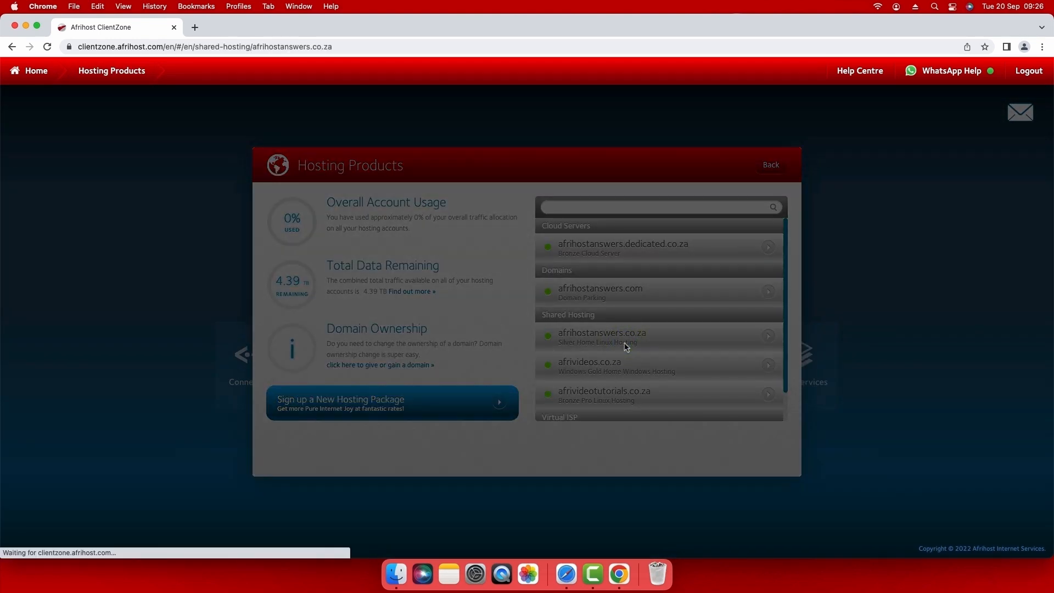
{"action": "left_click", "coordinate": [601, 336]}
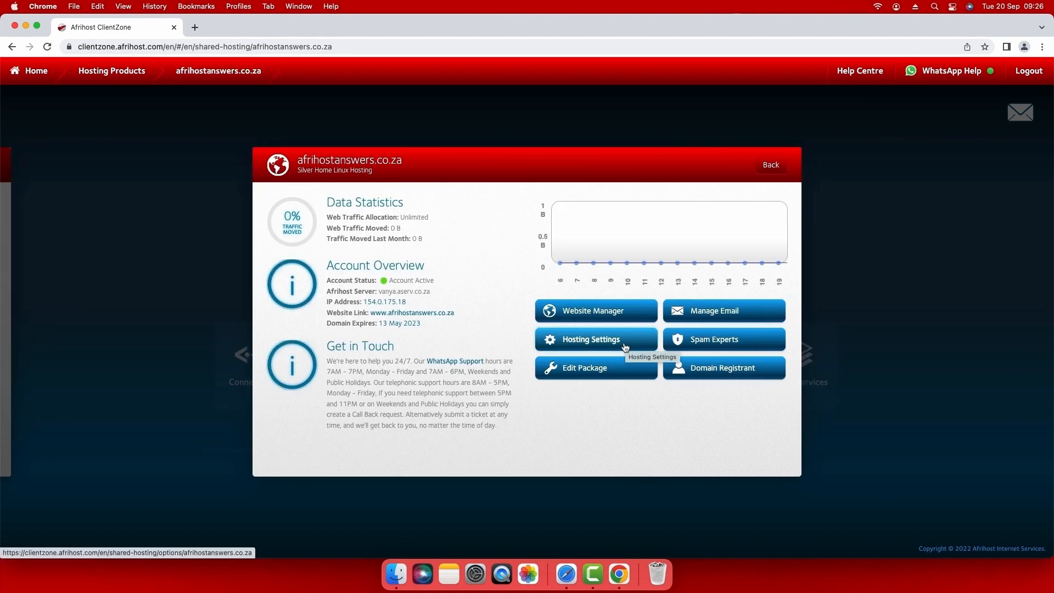
{"action": "left_click", "coordinate": [593, 311]}
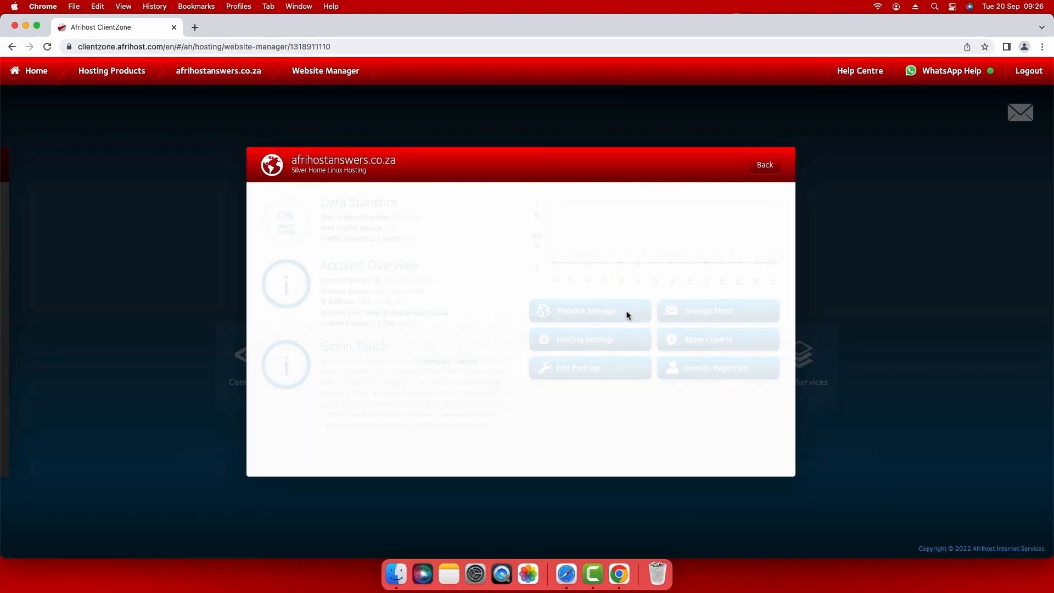
{"action": "left_click", "coordinate": [589, 311]}
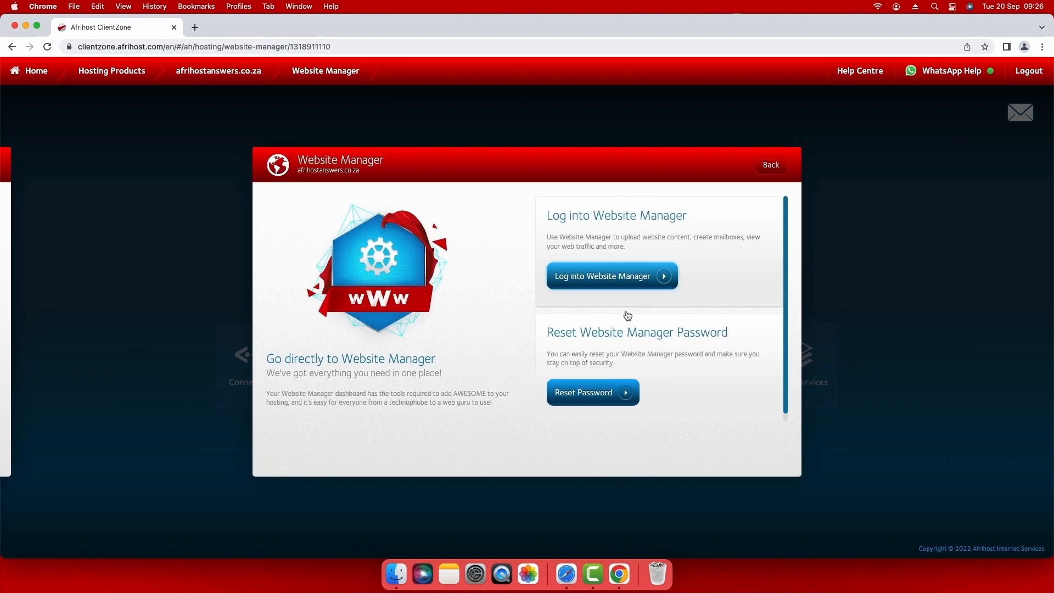
{"action": "left_click", "coordinate": [602, 275]}
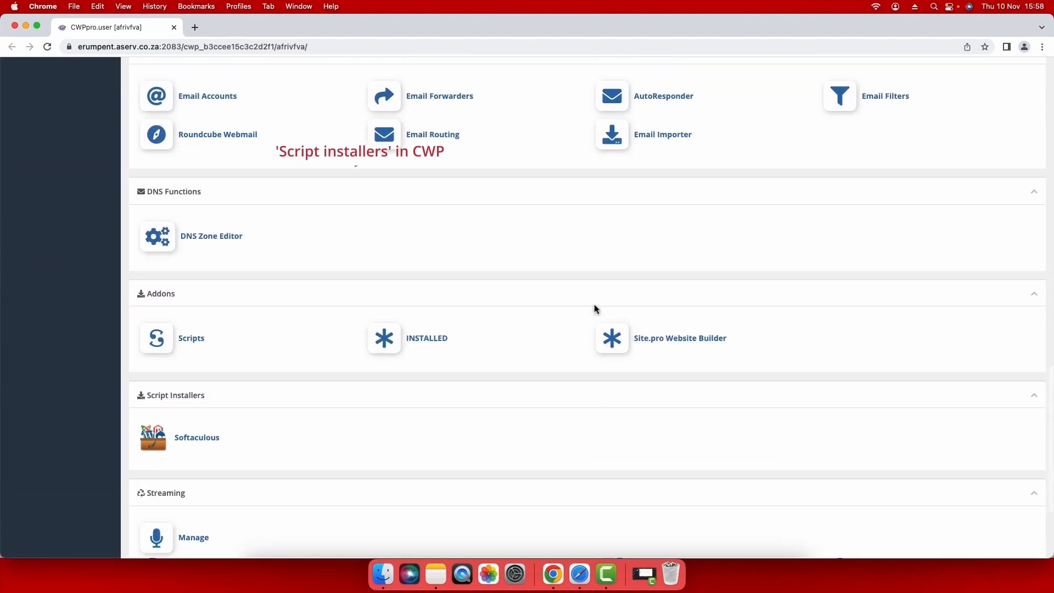
Step: Launch Softaculous from Script Installers and open WordPress under Blogs
{"action": "scroll", "scroll_direction": "down", "scroll_amount": 3}
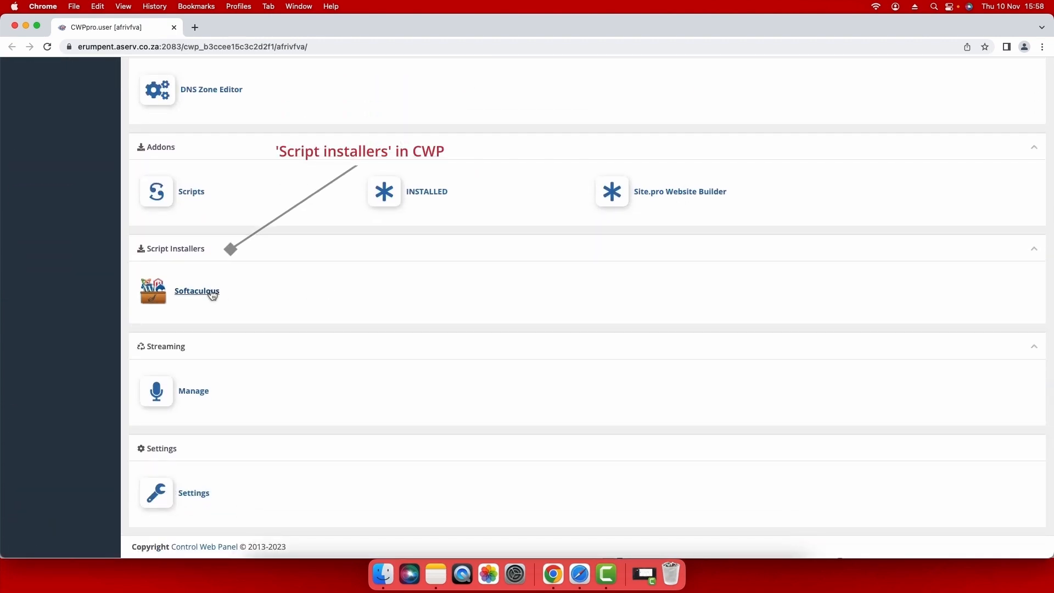
{"action": "left_click", "coordinate": [197, 290]}
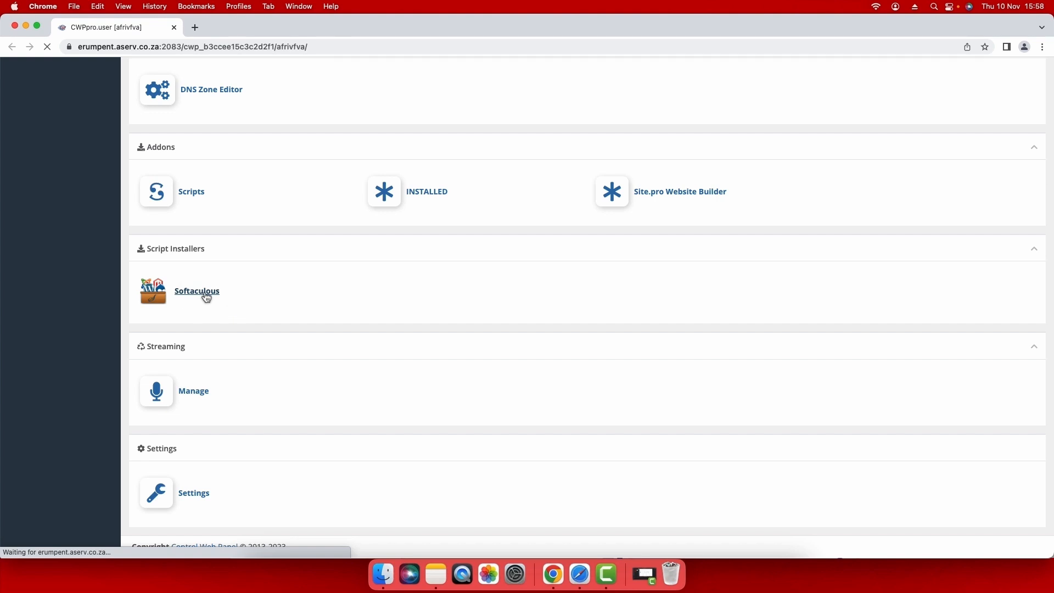
{"action": "left_click", "coordinate": [196, 291]}
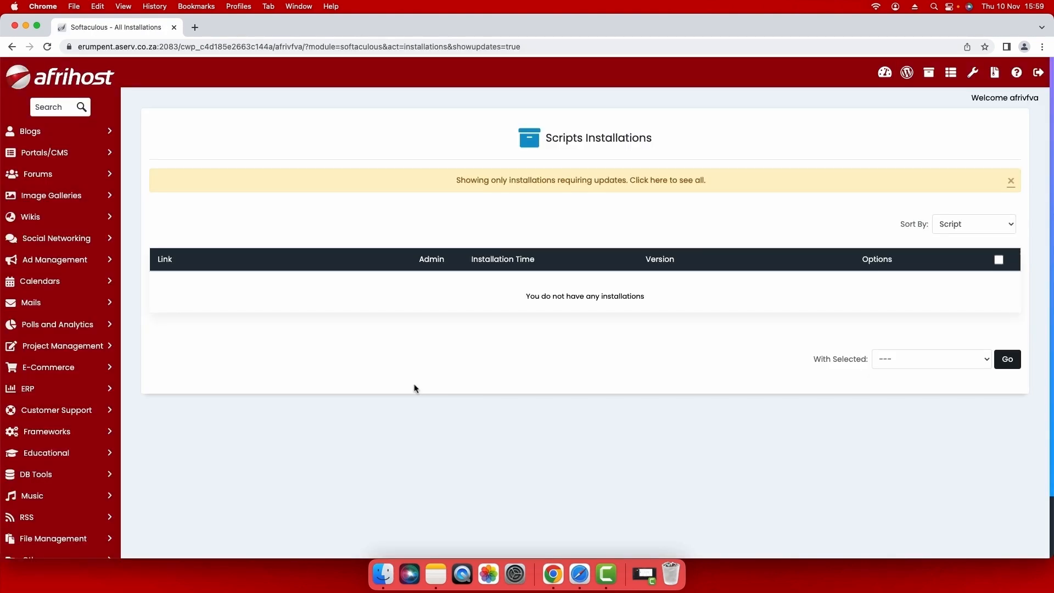
{"action": "mouse_move", "coordinate": [47, 132]}
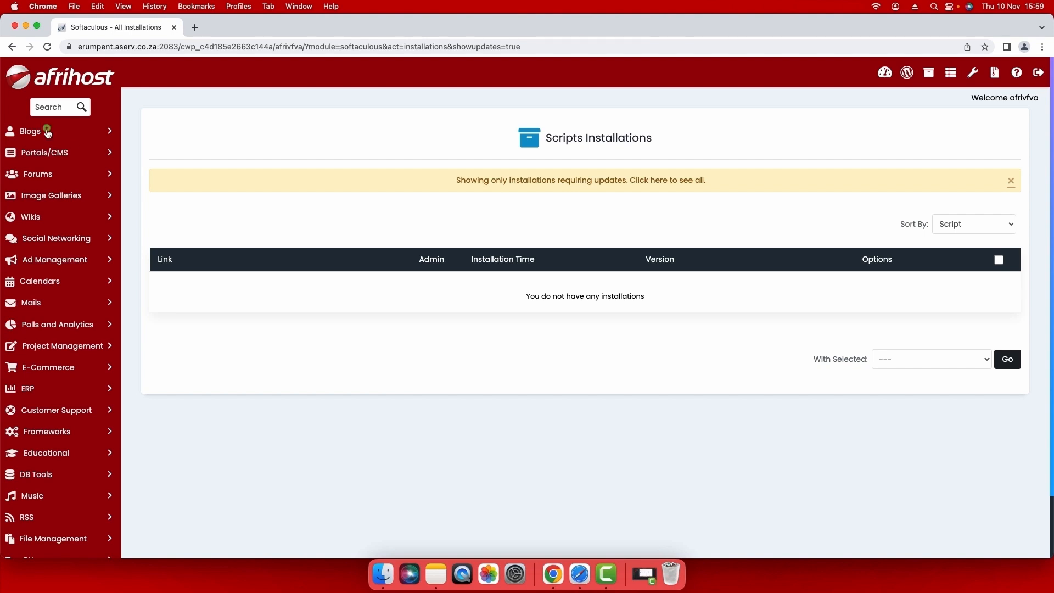
{"action": "left_click", "coordinate": [30, 131]}
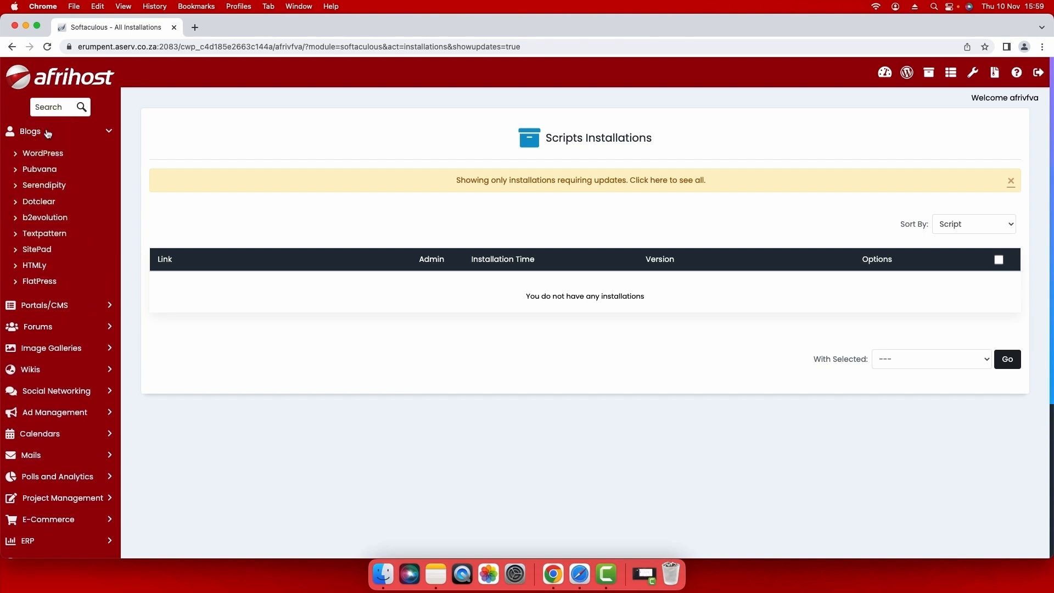
{"action": "mouse_move", "coordinate": [42, 153]}
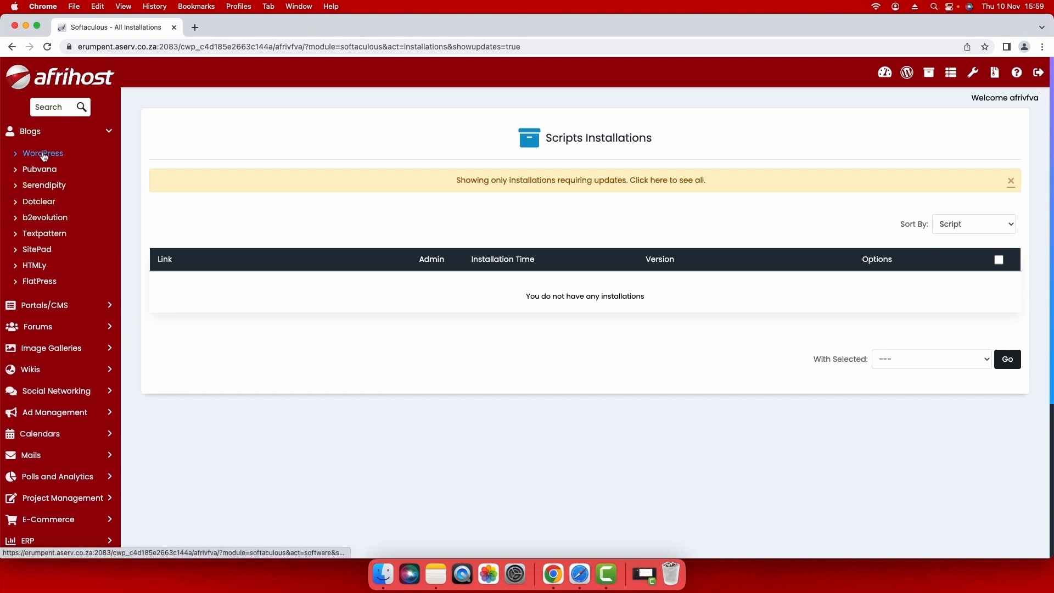
{"action": "left_click", "coordinate": [43, 153]}
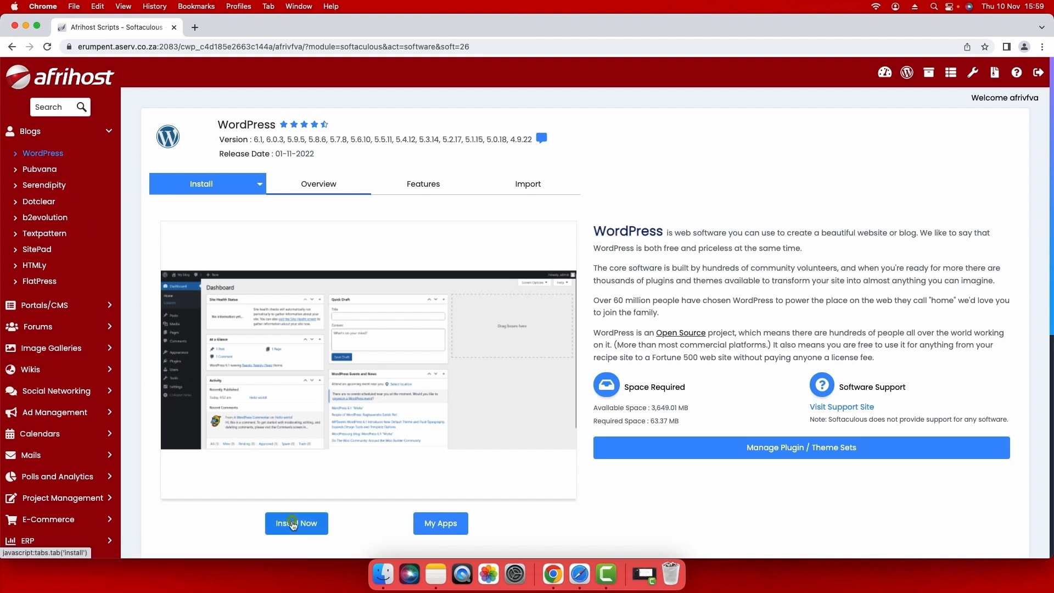
Step: Choose help.afrivideotutorials.co.za as the install URL and clear the 'wp' directory
{"action": "left_click", "coordinate": [296, 523]}
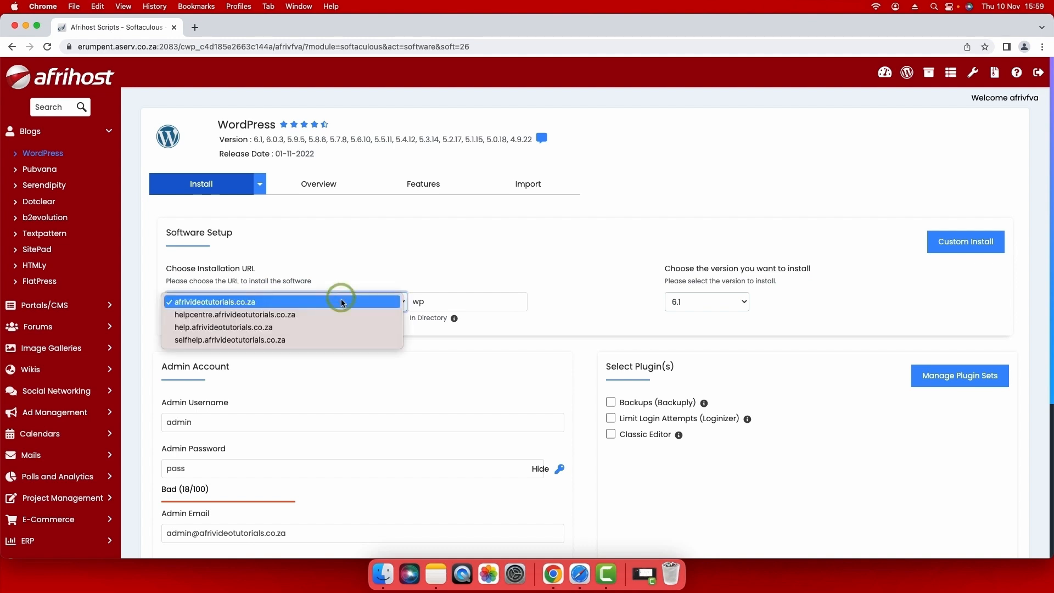
{"action": "mouse_move", "coordinate": [335, 315]}
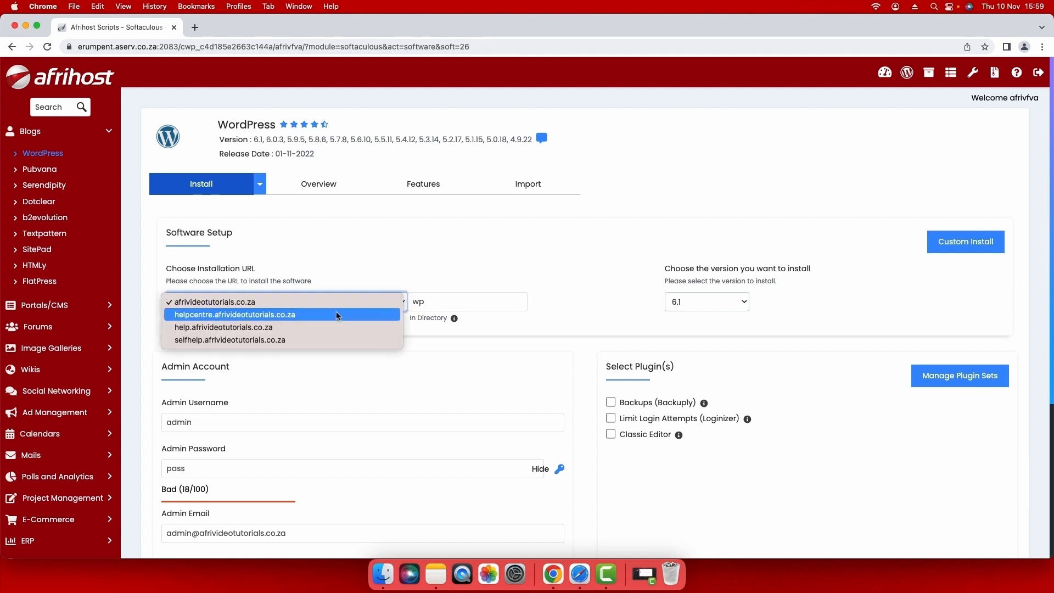
{"action": "left_click", "coordinate": [223, 326]}
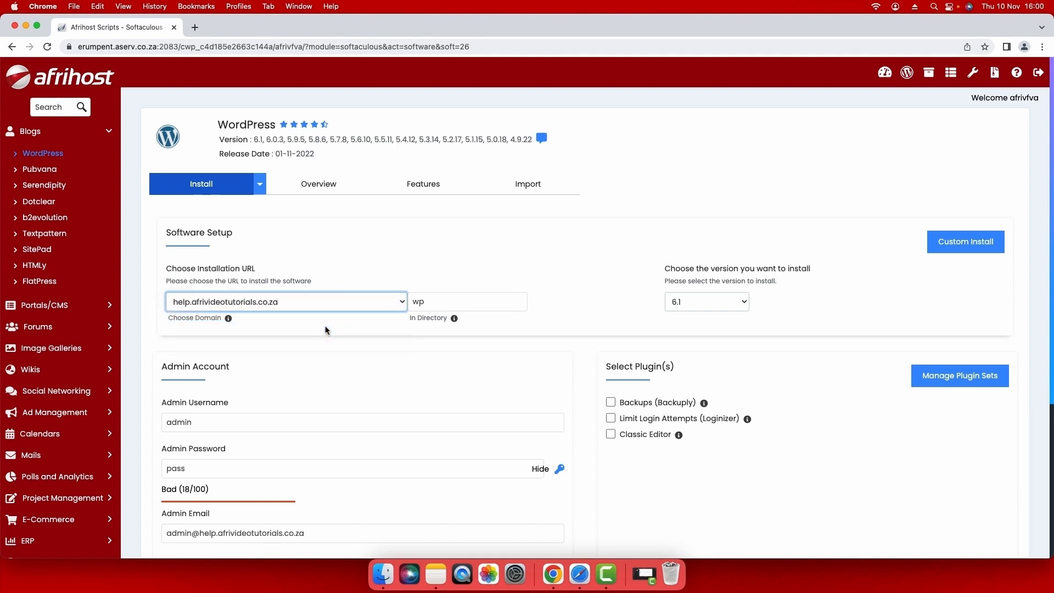
{"action": "left_click", "coordinate": [466, 301]}
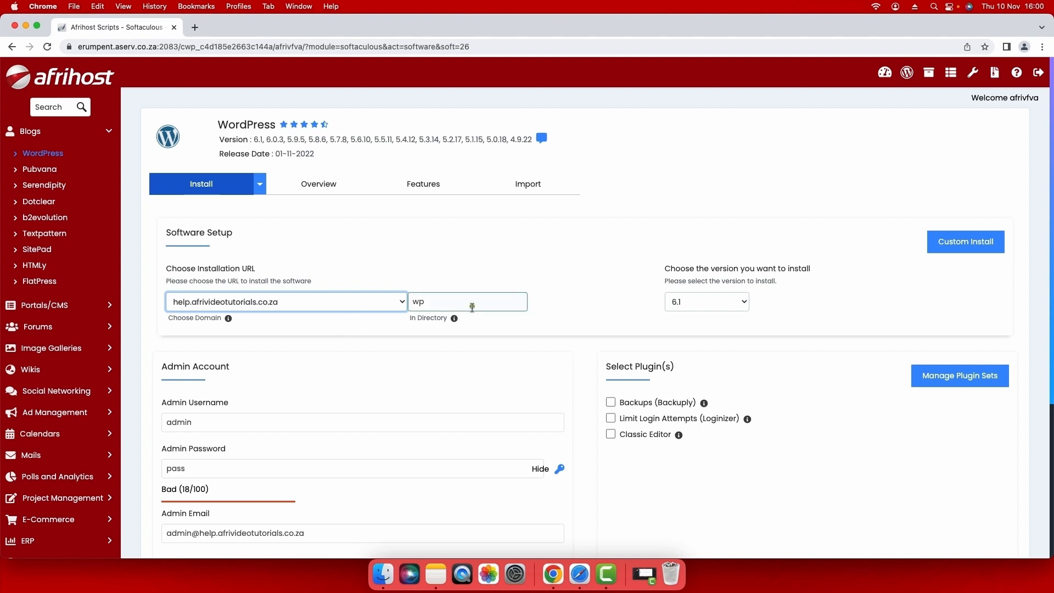
{"action": "left_click", "coordinate": [467, 301]}
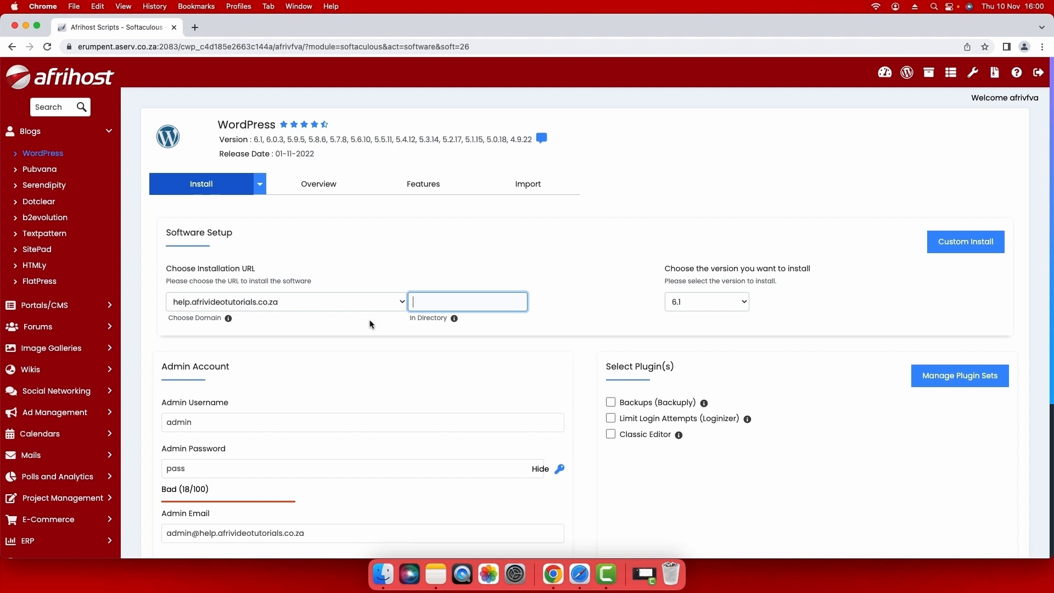
Step: Replace the admin password with a stronger one and run the WordPress install
{"action": "scroll", "scroll_direction": "down", "scroll_amount": 3}
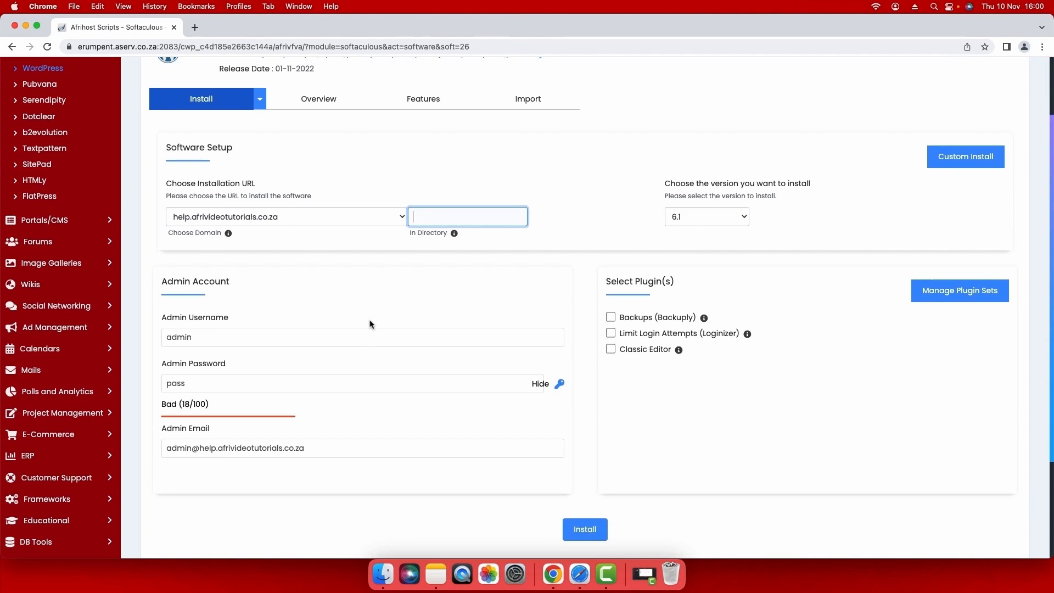
{"action": "scroll", "scroll_direction": "down", "scroll_amount": 3}
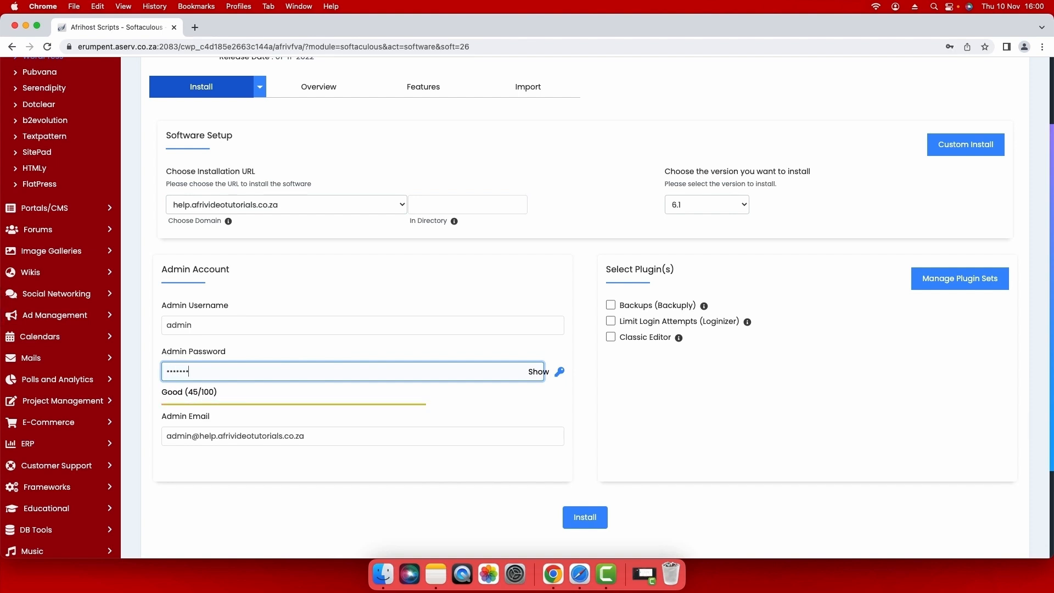
{"action": "type", "text": "2"}
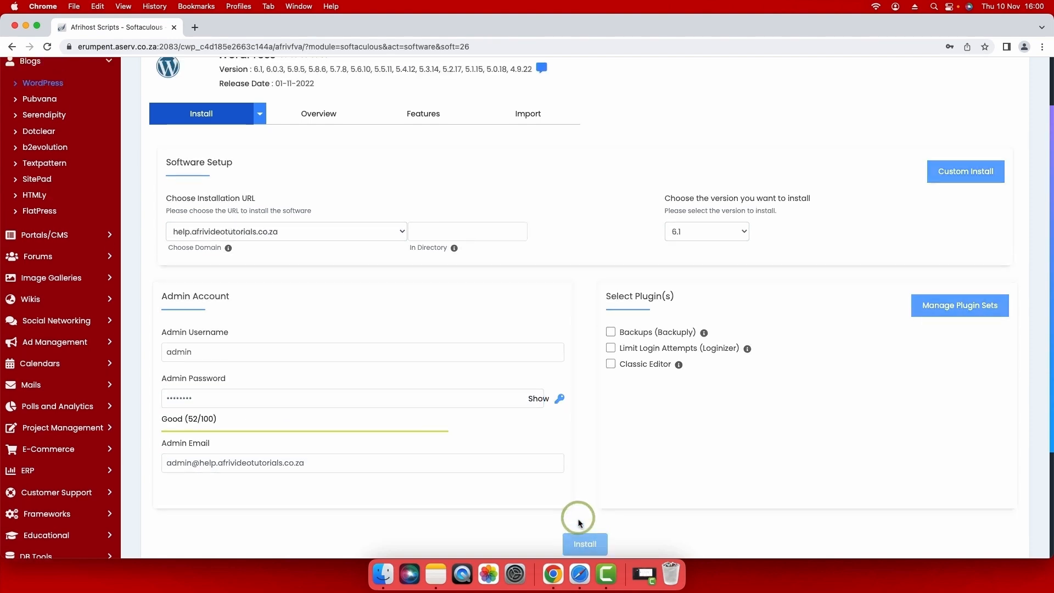
{"action": "left_click", "coordinate": [584, 544]}
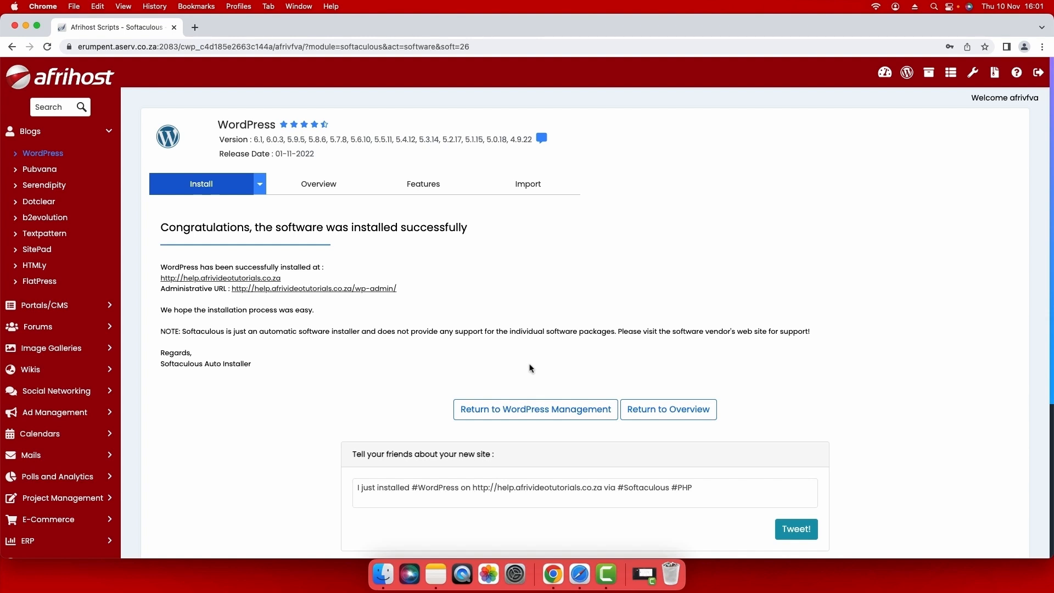
Step: Return to the overview to see help.afrivideotutorials.co.za listed in Current Installations
{"action": "left_click", "coordinate": [668, 408]}
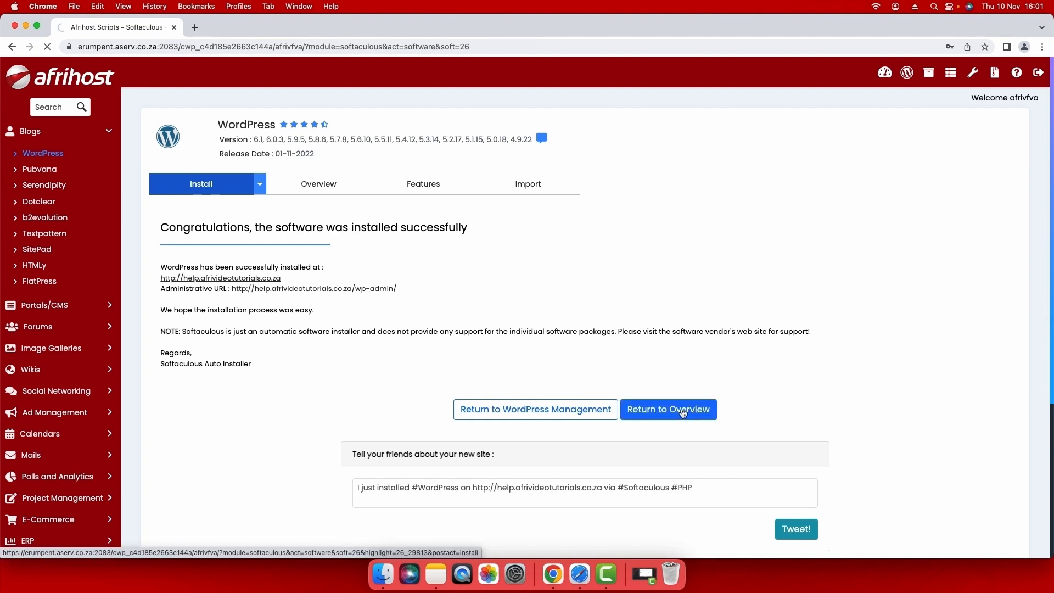
{"action": "left_click", "coordinate": [667, 408]}
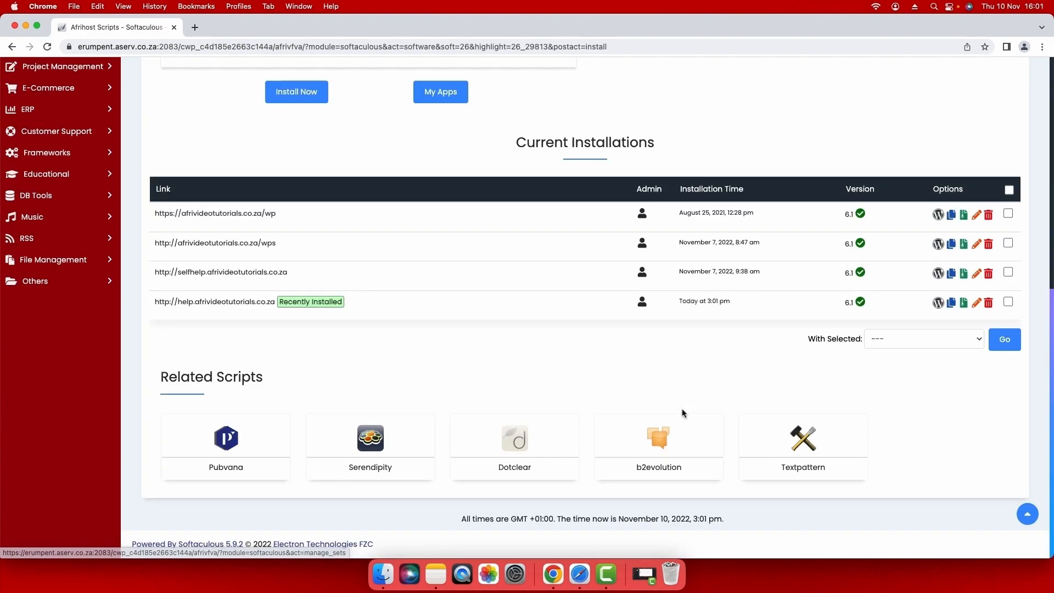